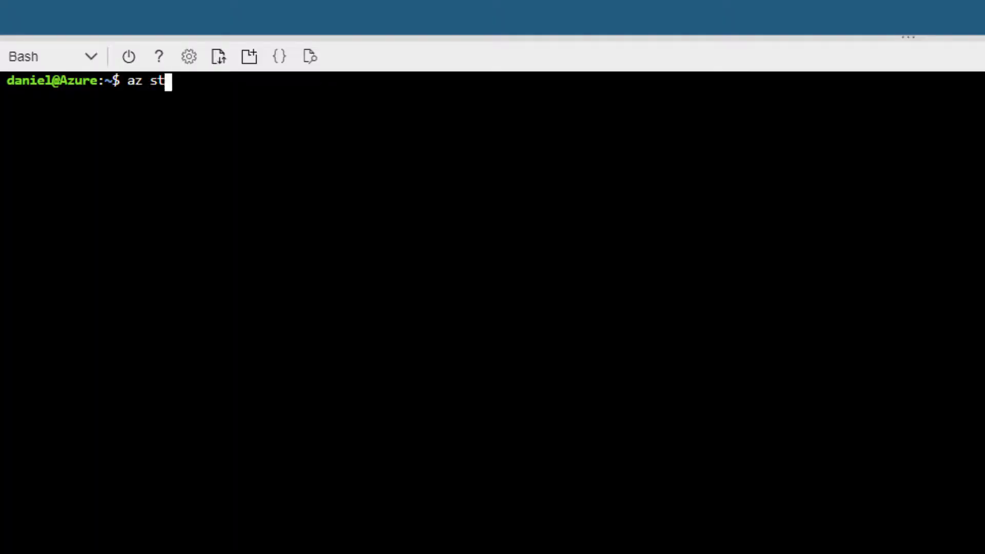
Create storage account $ACCOUNT_NAME in resource group pbears, centralus, with Standard_LRS SKU
{"action": "type", "text": "orage account create --nam"}
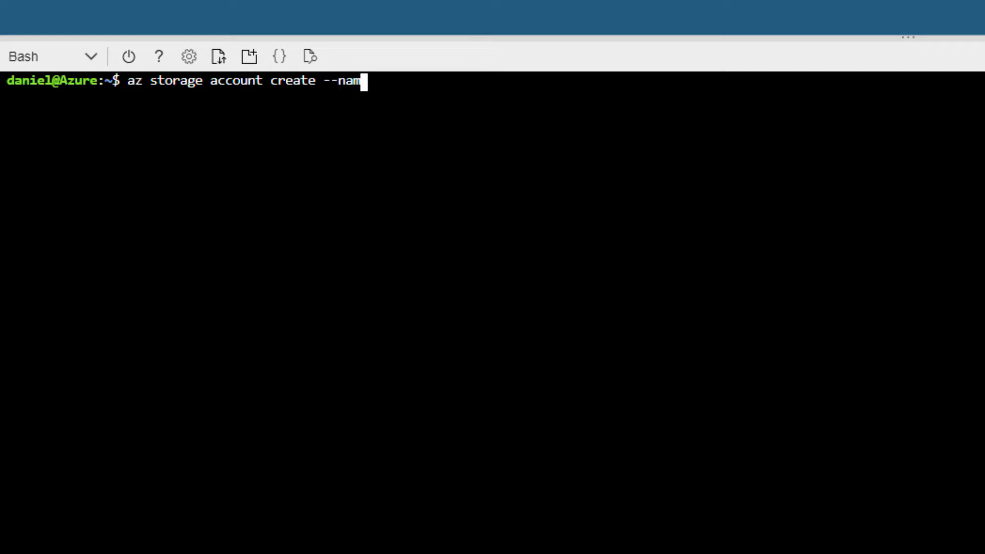
{"action": "type", "text": "e $ACCOUNT_NAME --resource-group pbear"}
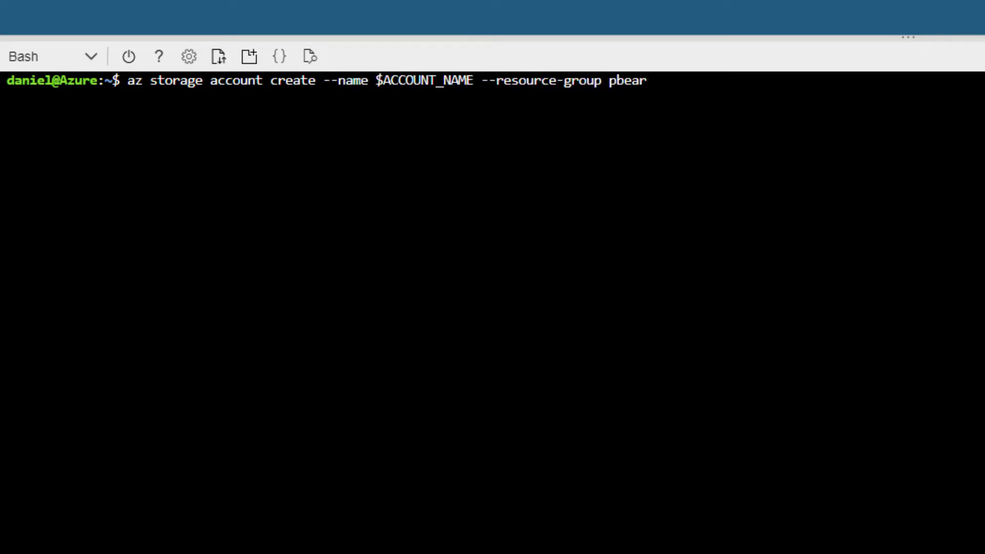
{"action": "type", "text": "s --location central"}
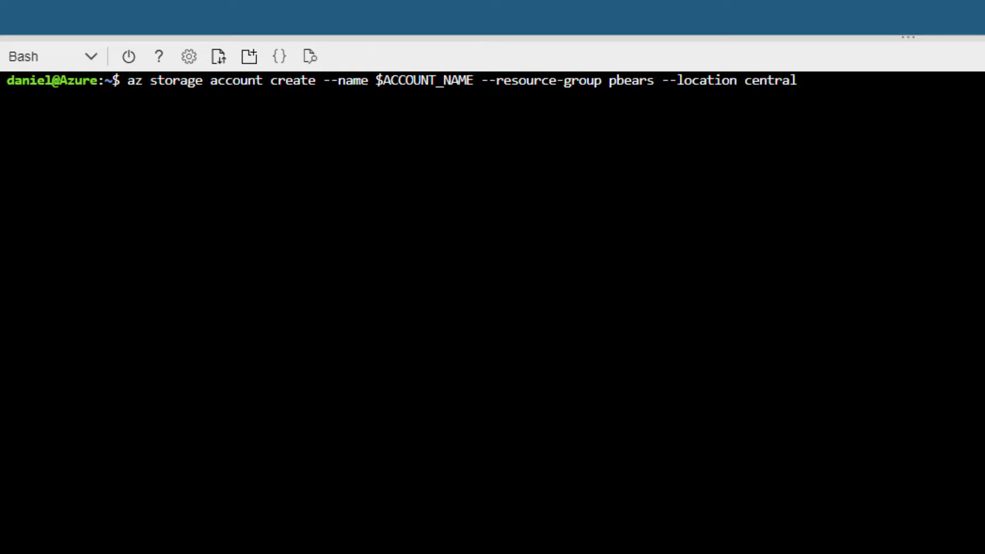
{"action": "type", "text": "us --sku Standard_L"}
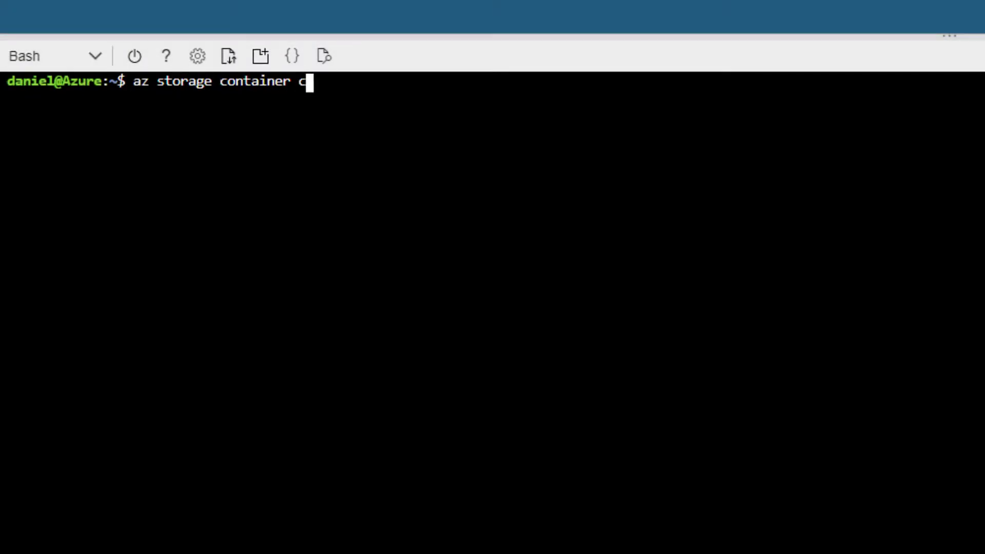
Run az storage container create to make the 'photos' container in $ACCOUNT_NAME
{"action": "type", "text": "reate --name photos"}
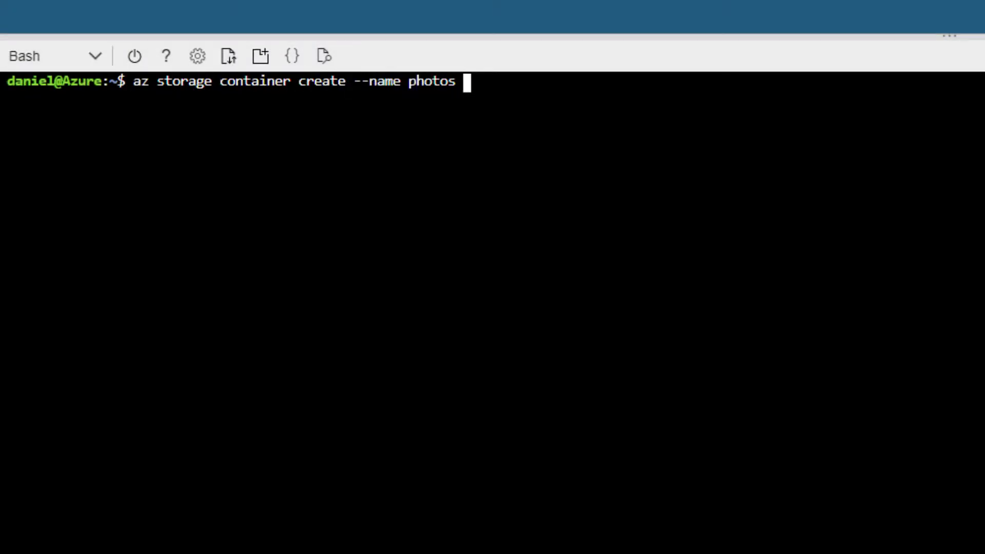
{"action": "type", "text": "--account-name $A"}
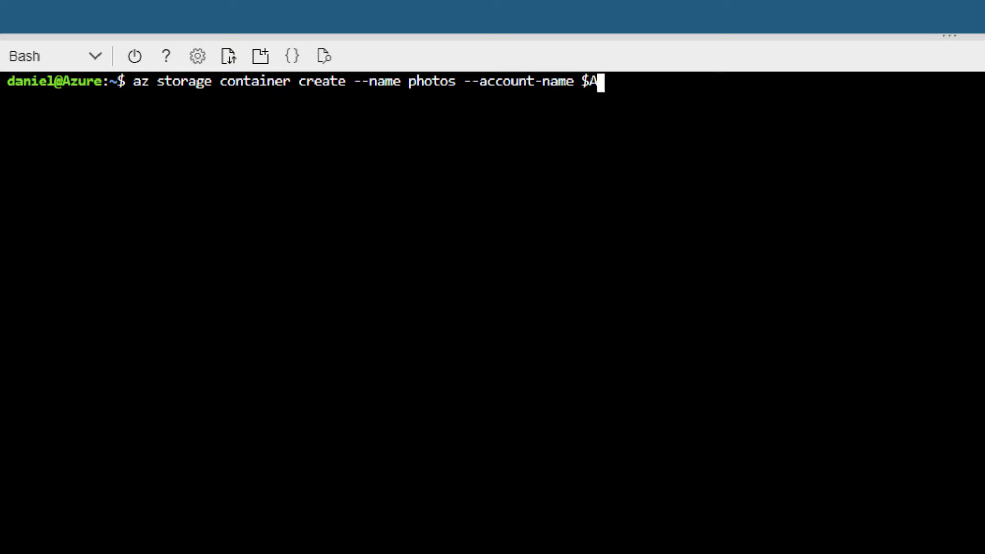
{"action": "key", "text": "Return"}
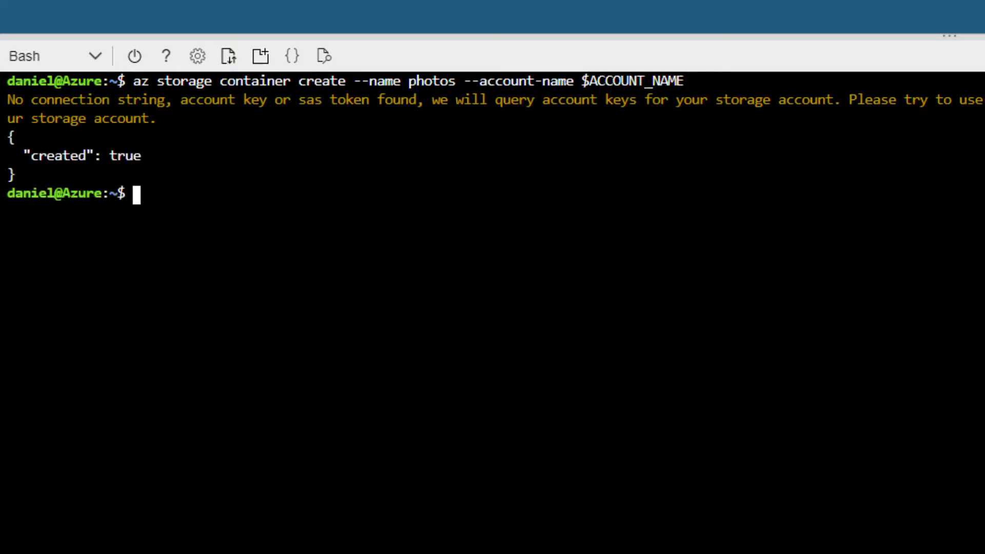
{"action": "type", "text": "az s"}
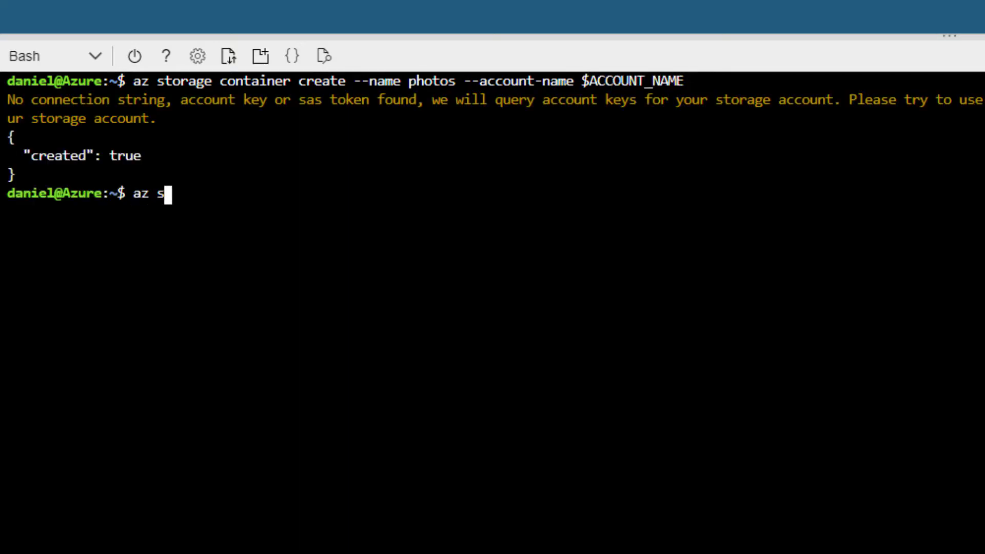
Enter 'az storage account keys list --account-name $ACCOUNT_NAME' at the prompt, not yet run
{"action": "type", "text": "torage account key"}
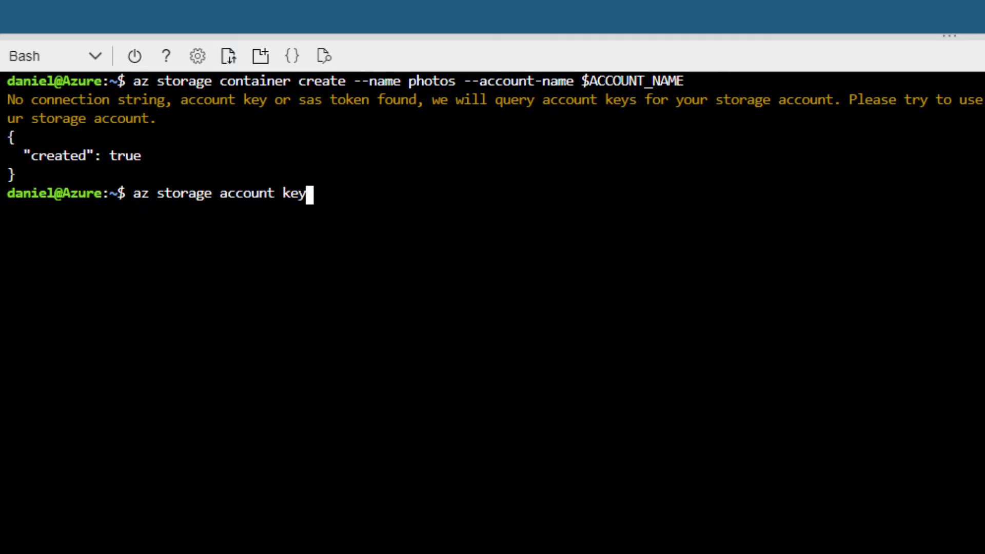
{"action": "type", "text": "s list --a"}
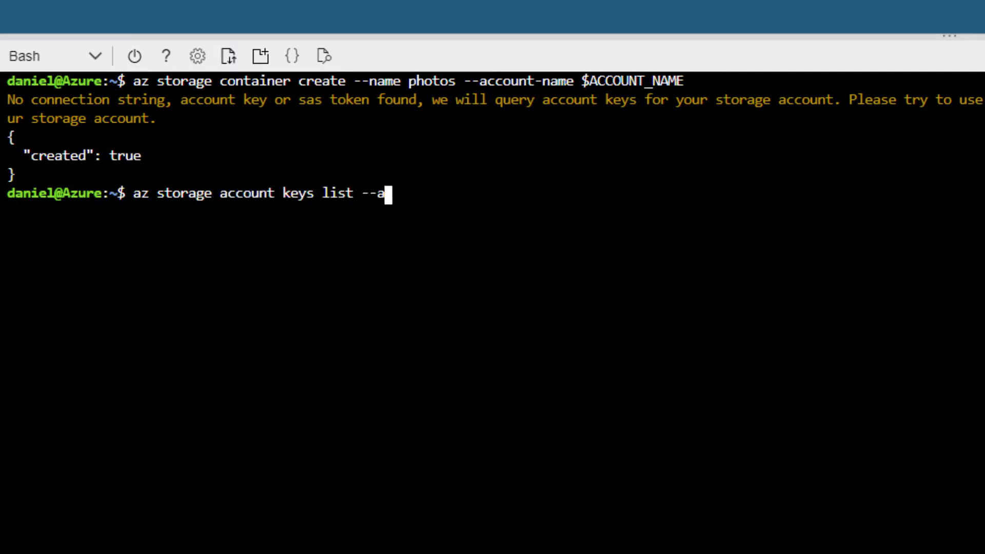
{"action": "type", "text": "ccount-name $ACCOUN"}
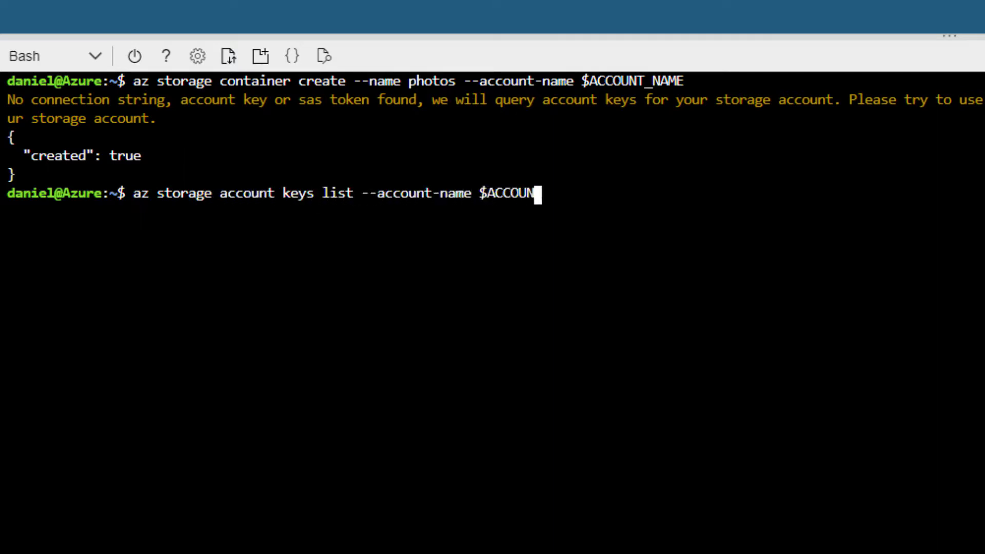